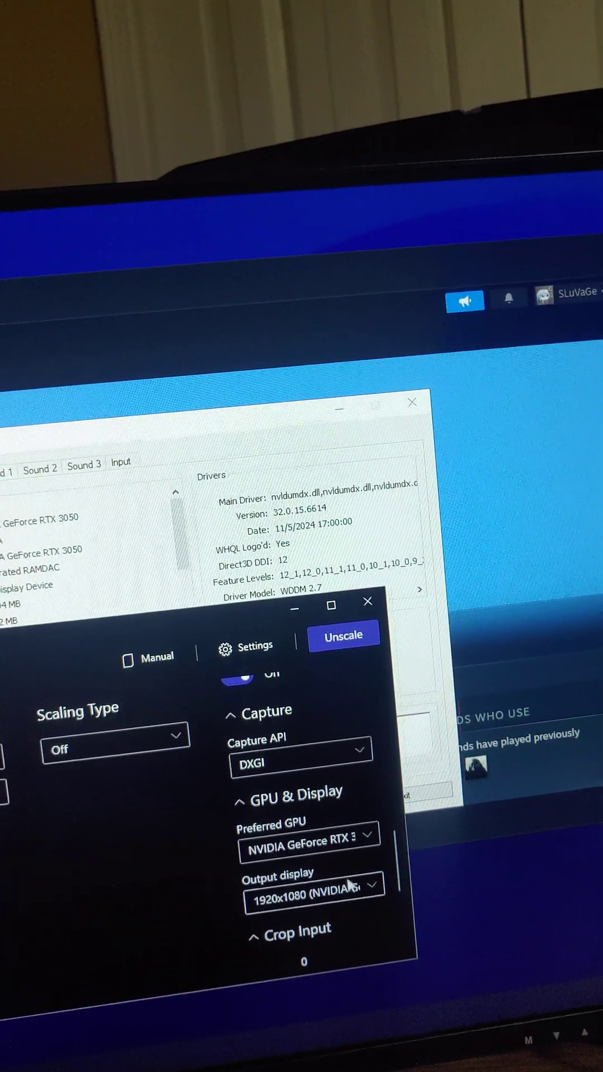
# Show the Output display choices: Auto, the RTX 3050 monitor and the RTX 3080 monitor.
pyautogui.click(315, 895)
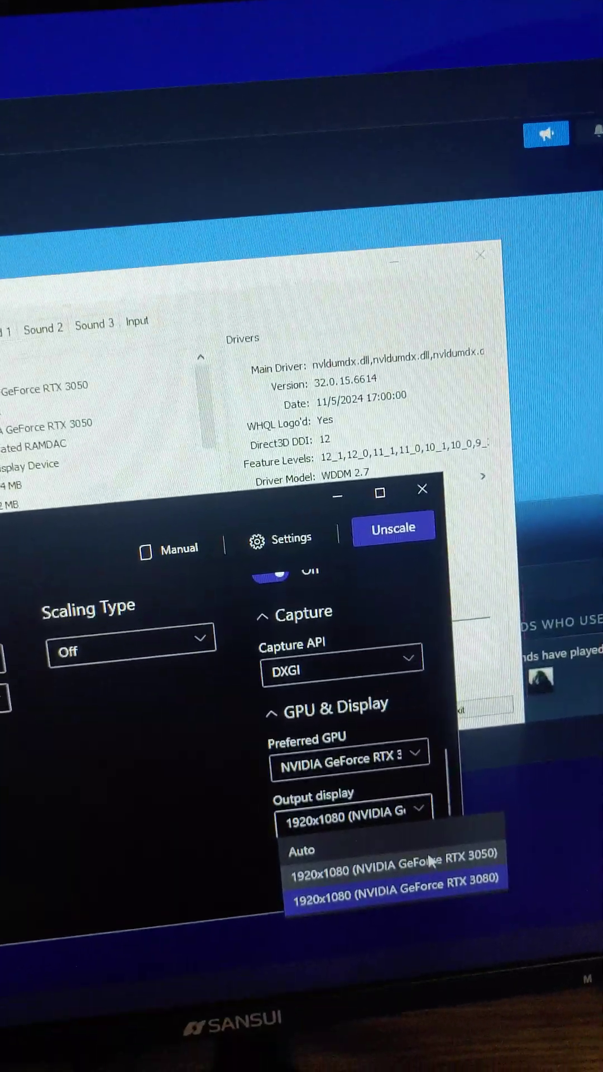